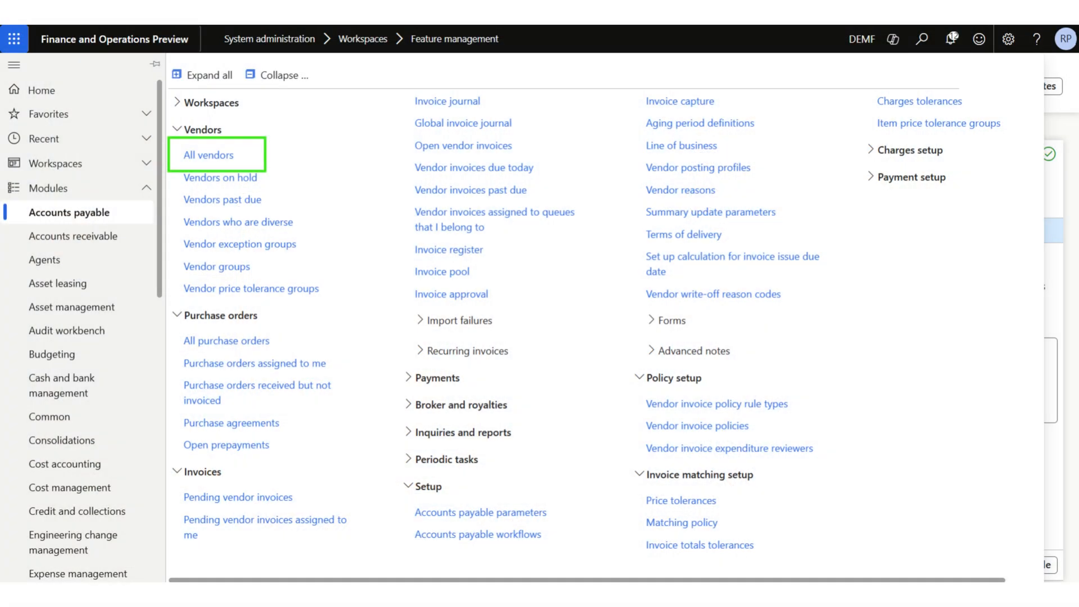
# - Bring up the All vendors list in the Accounts payable module
pyautogui.click(209, 155)
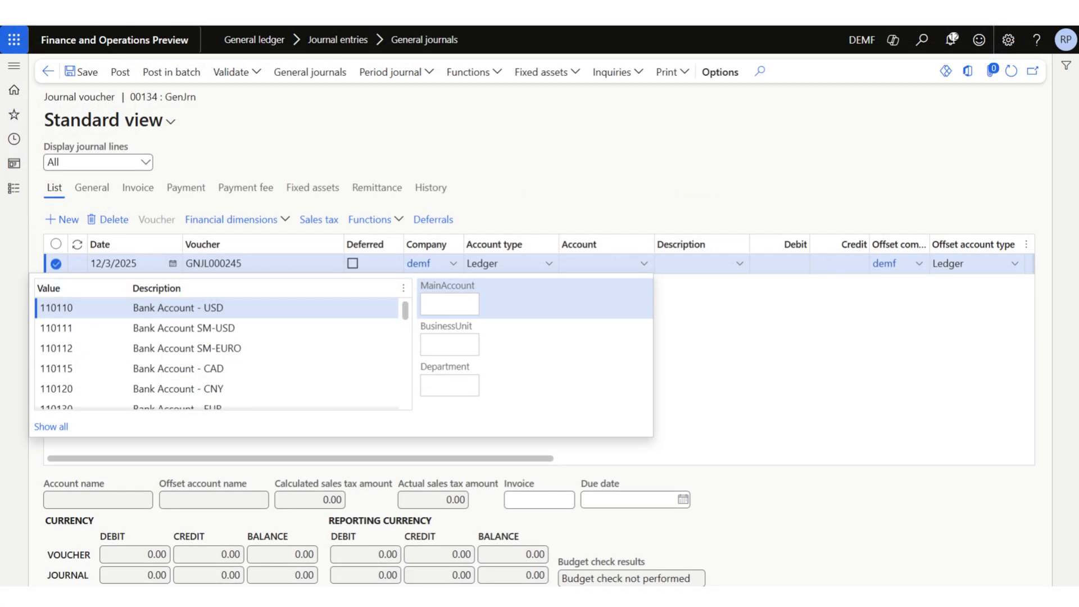
# - Go to the All purchase orders list to start purchase order 00000376 for vendor US-003
pyautogui.click(231, 71)
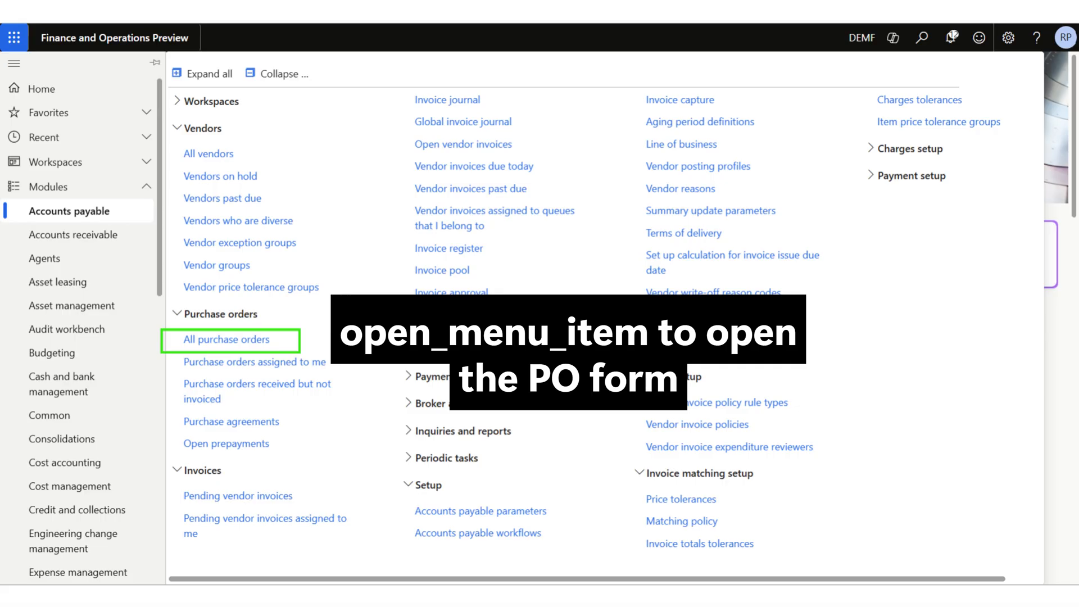
pyautogui.click(229, 339)
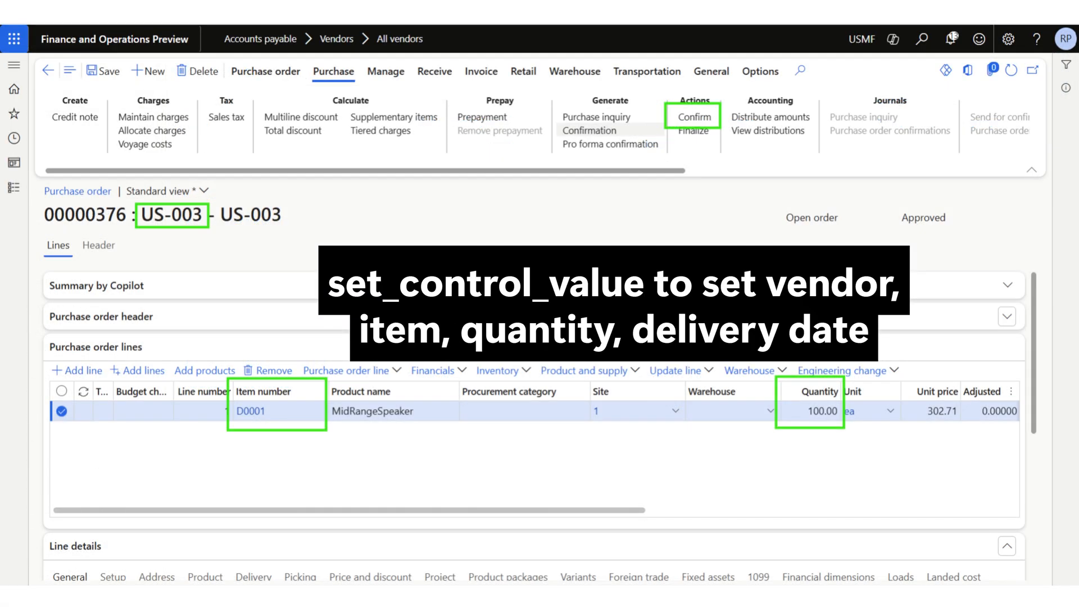